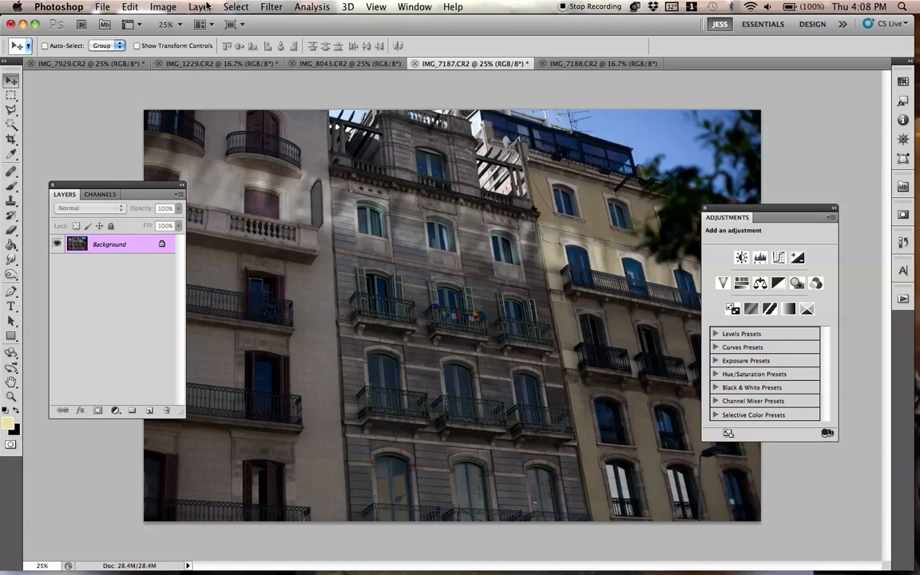
- Add a Curves 1 adjustment layer above the building photo's Background
left_click(200, 7)
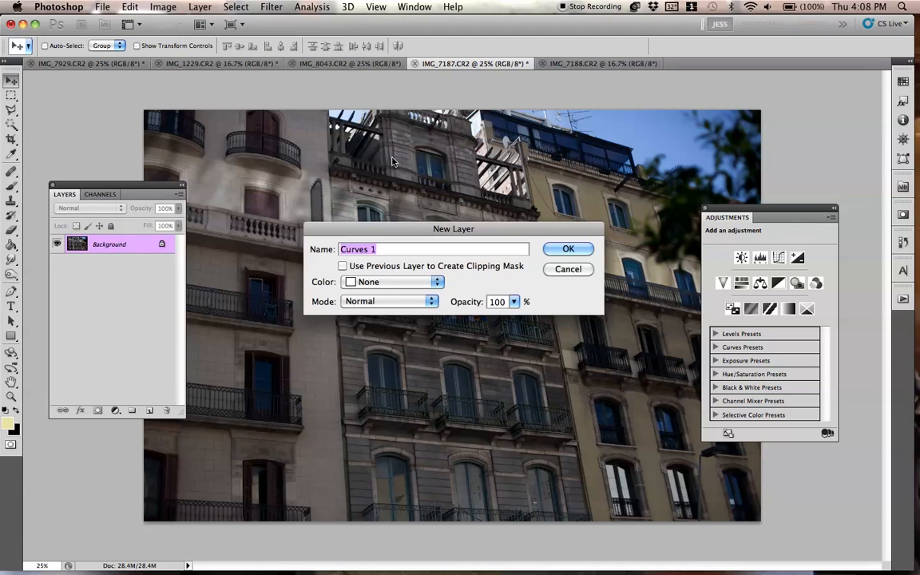
left_click(569, 248)
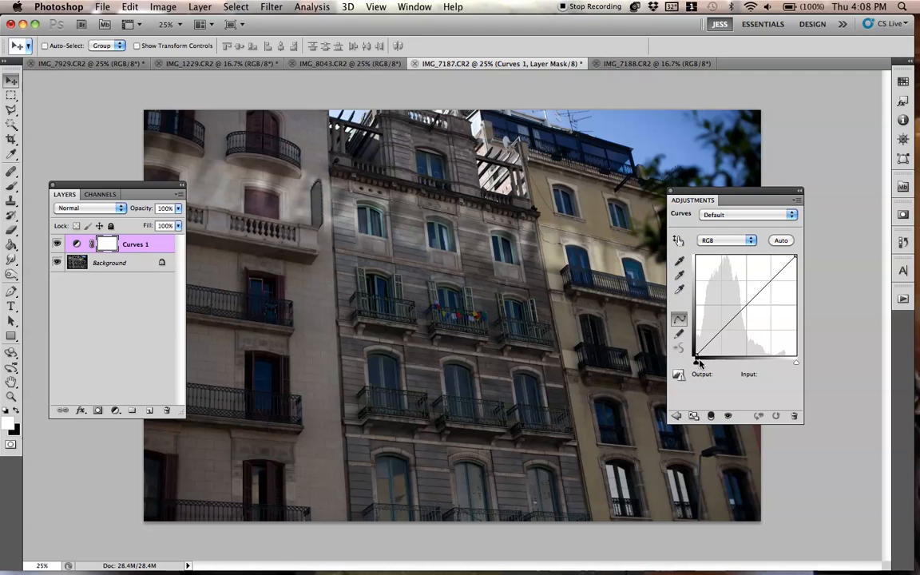
- Lift the black point, pull the white point inward, and add midtone and shadow curve points
left_click_drag(697, 361, 697, 358)
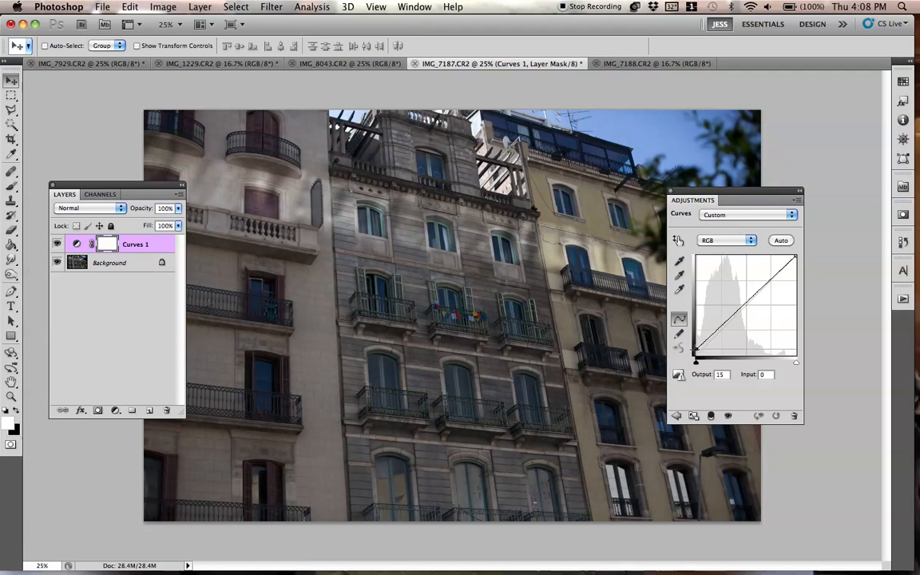
left_click_drag(696, 359, 696, 345)
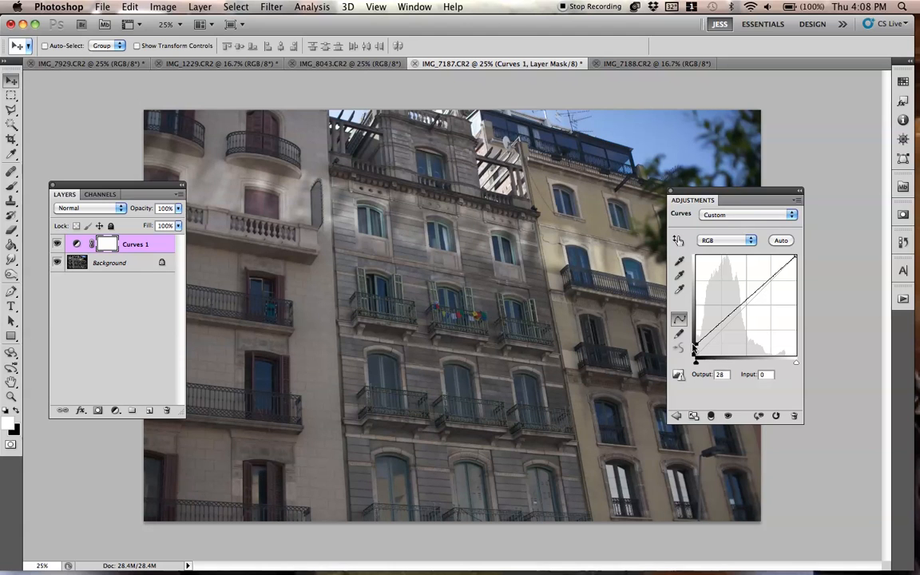
left_click_drag(695, 348, 795, 257)
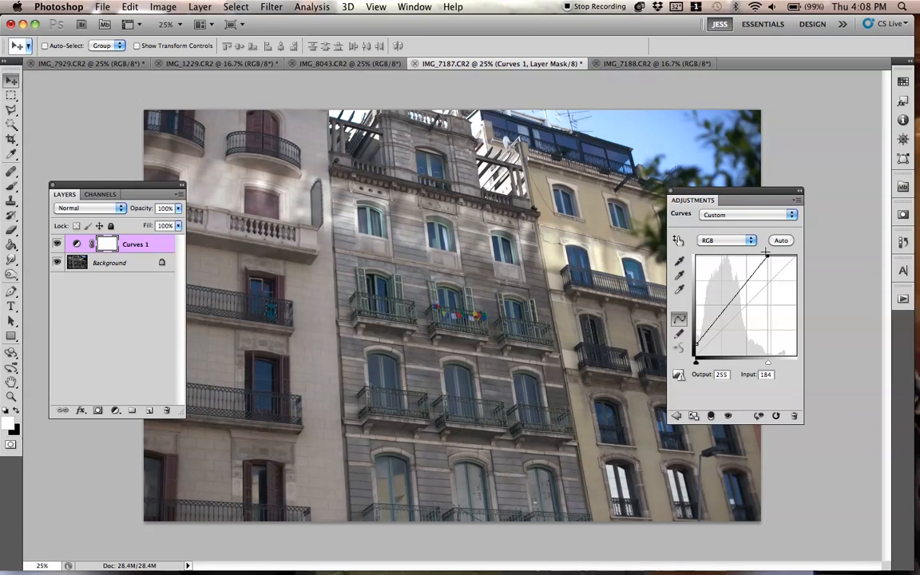
left_click_drag(767, 254, 767, 258)
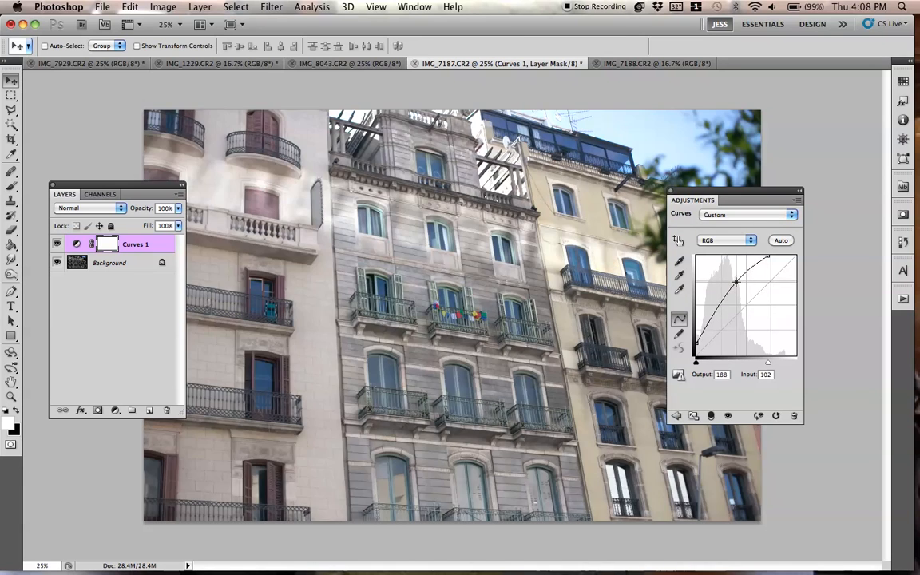
left_click_drag(735, 284, 739, 286)
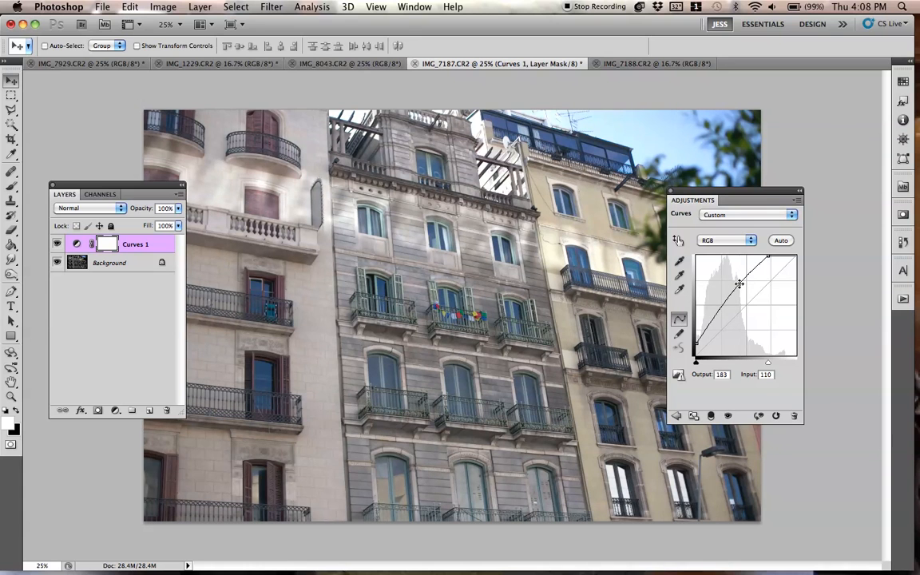
left_click_drag(739, 283, 723, 317)
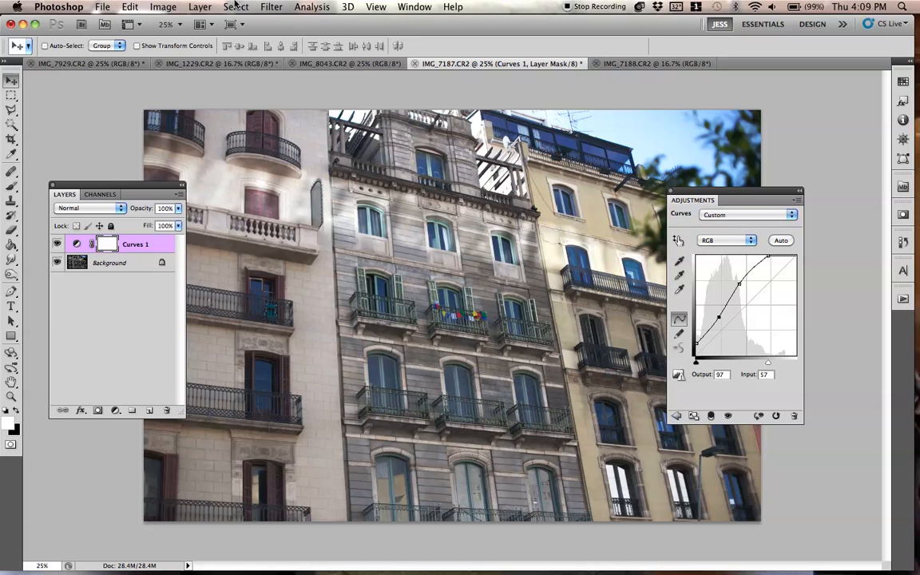
left_click(200, 7)
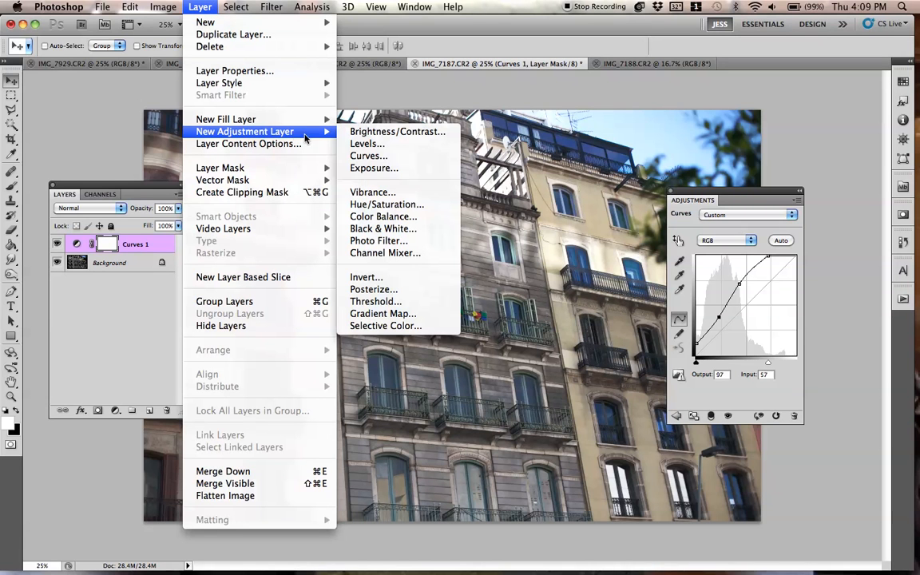
mouse_move(387, 204)
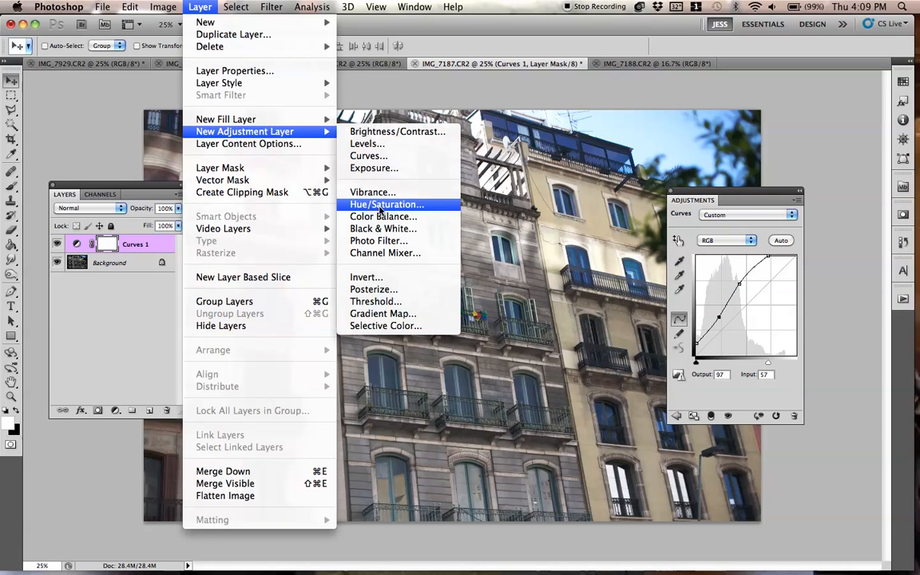
- Add a Hue/Saturation 1 layer above Curves 1 with saturation at -24
left_click(386, 204)
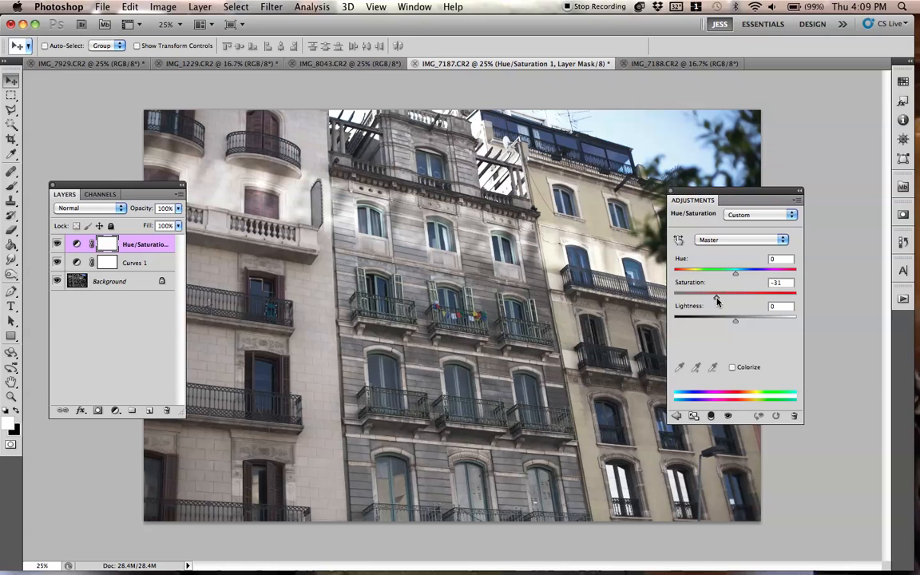
left_click_drag(714, 295, 718, 295)
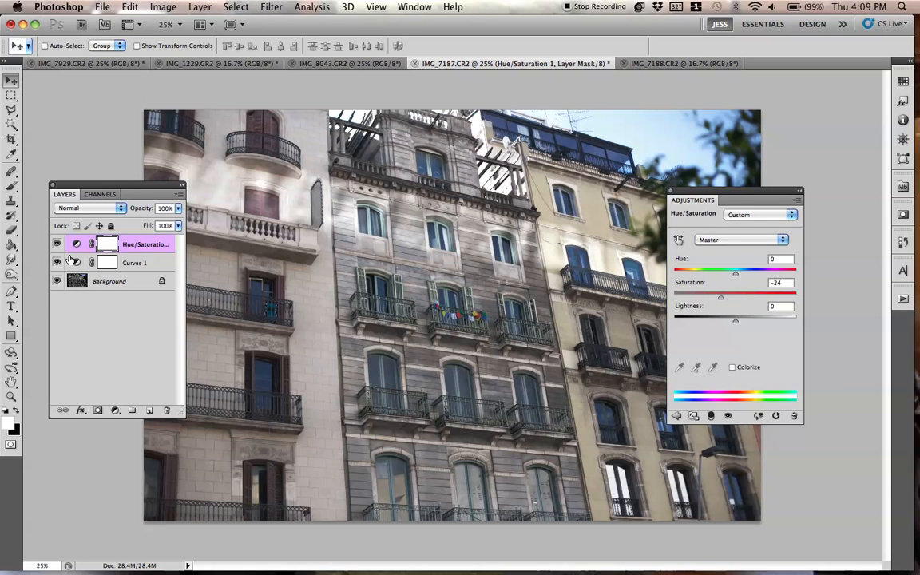
left_click(200, 7)
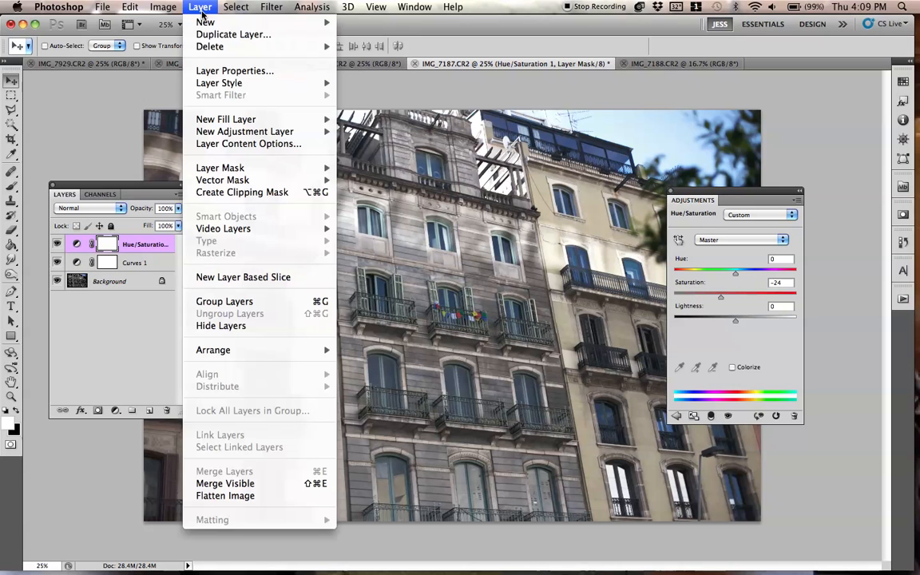
mouse_move(245, 131)
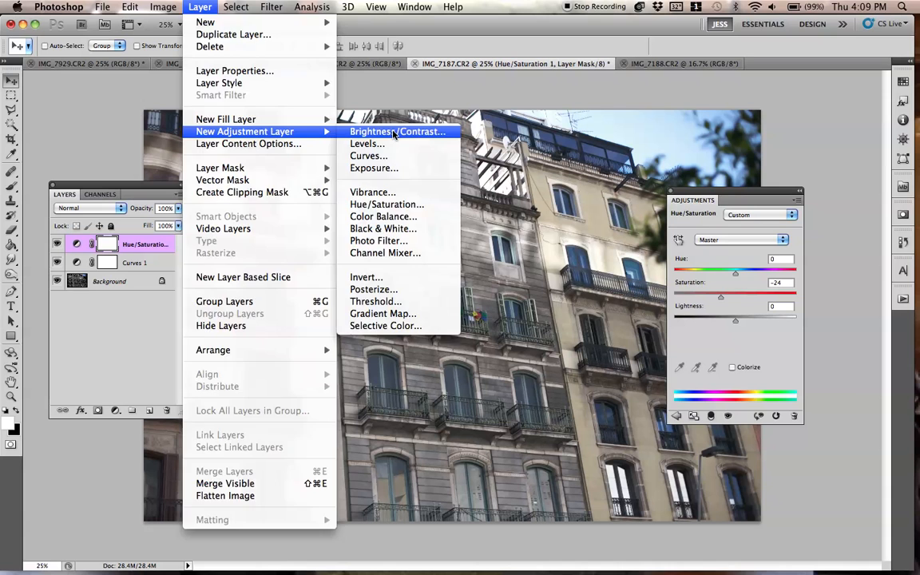
- Add a Brightness/Contrast 1 layer with contrast 5 and brightness -5
left_click(397, 131)
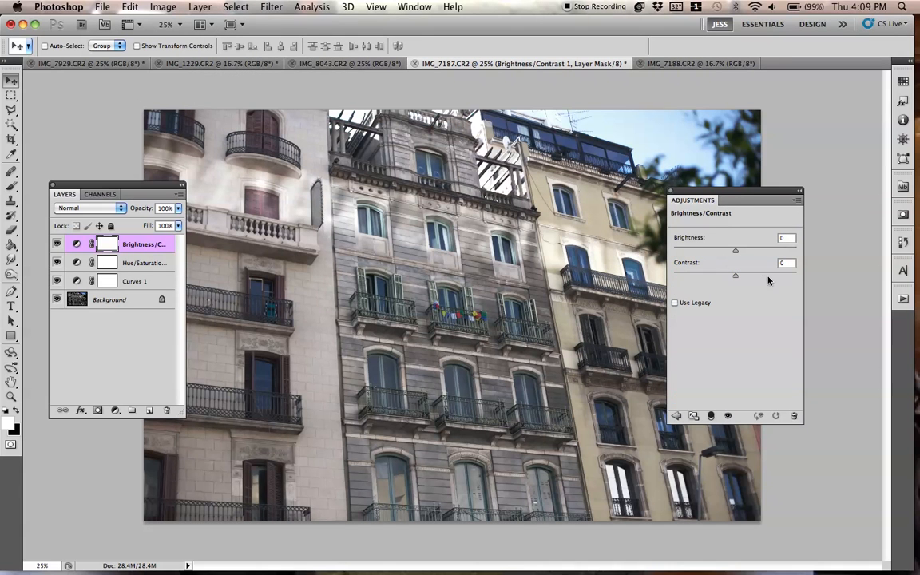
left_click_drag(736, 275, 745, 275)
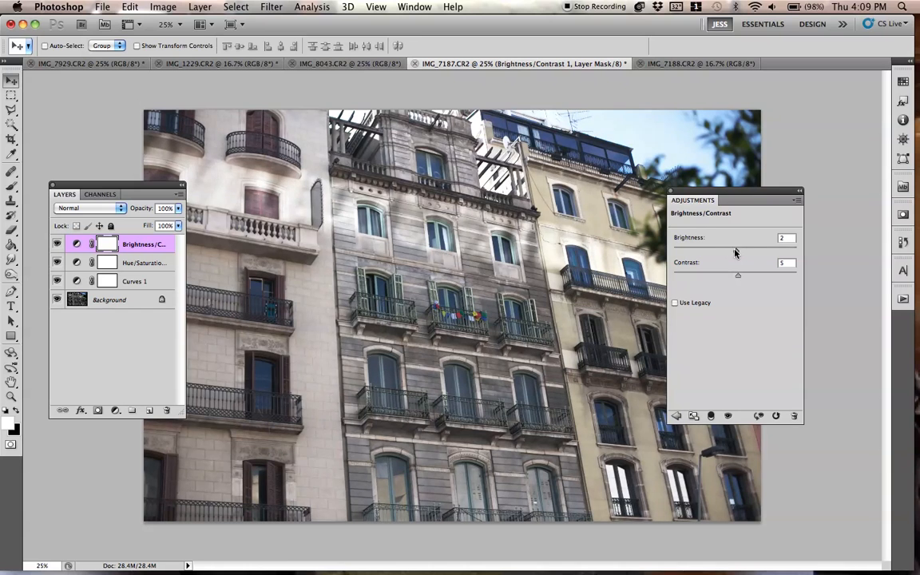
left_click_drag(738, 250, 734, 251)
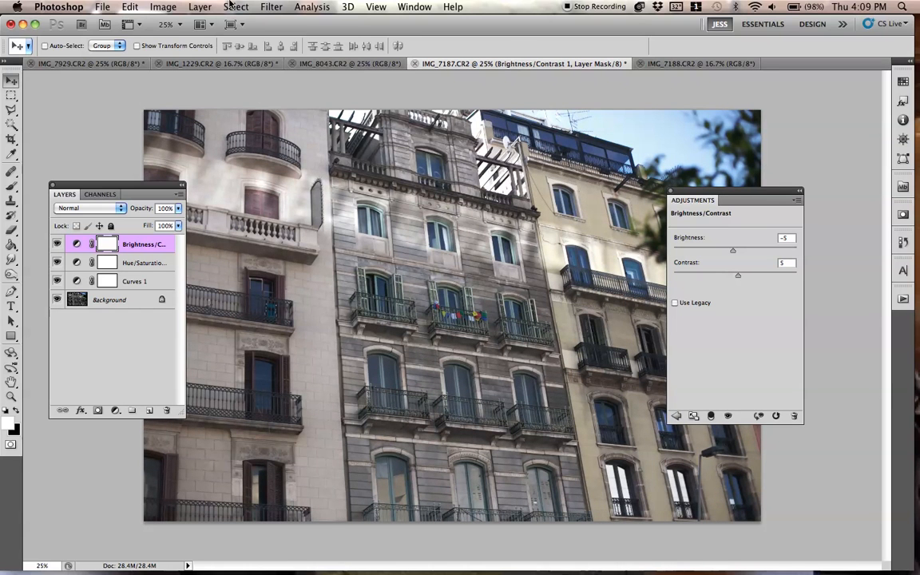
left_click(200, 6)
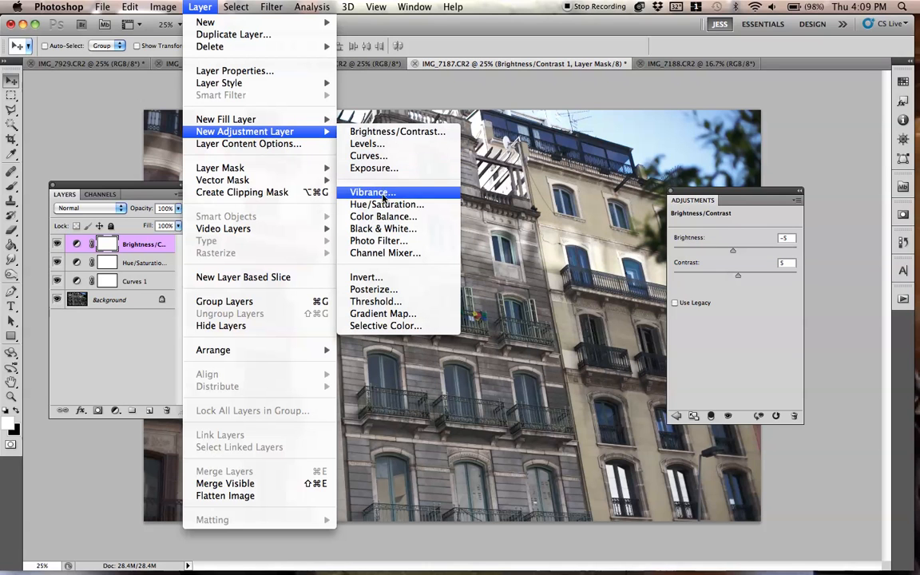
mouse_move(373, 168)
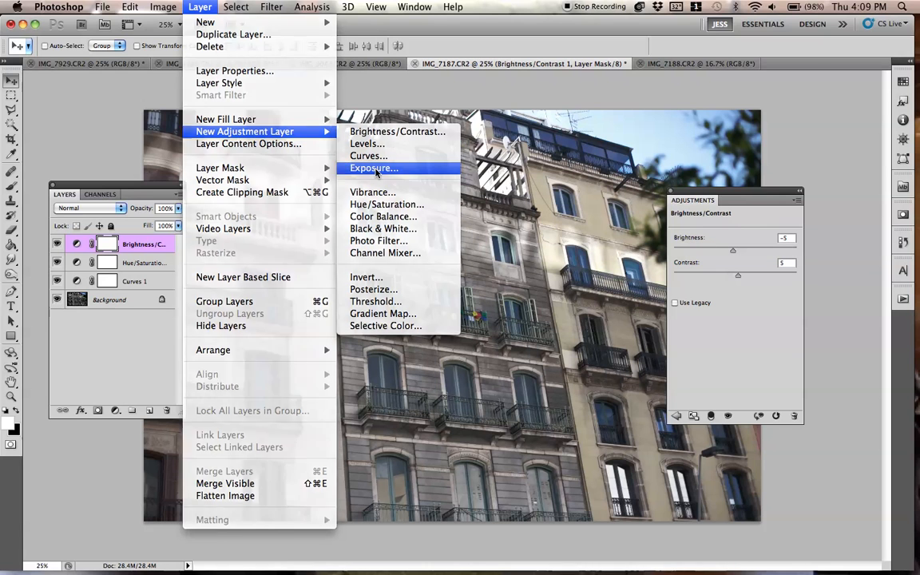
- Add an Exposure 1 layer with raised offset and exposure +0.59, then show the pavilion photo
left_click(373, 168)
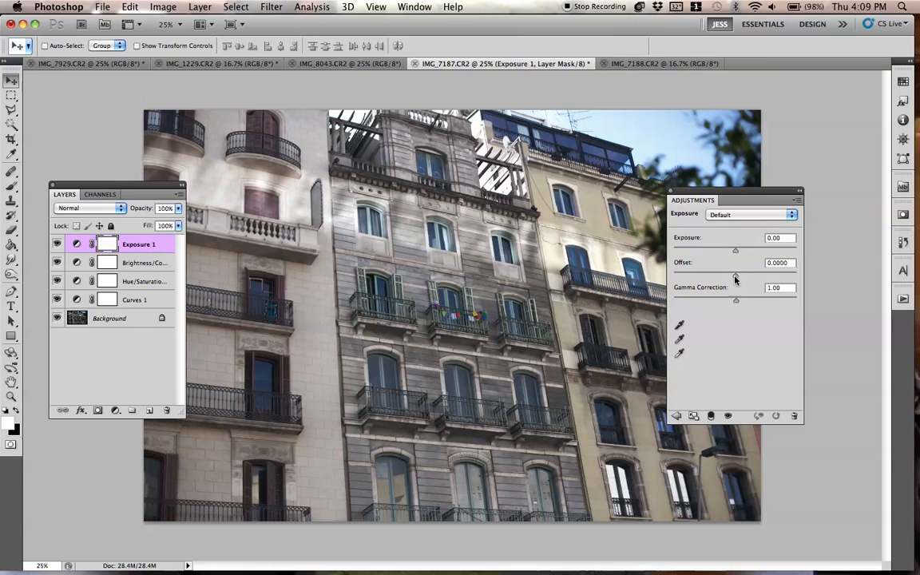
left_click_drag(735, 274, 736, 274)
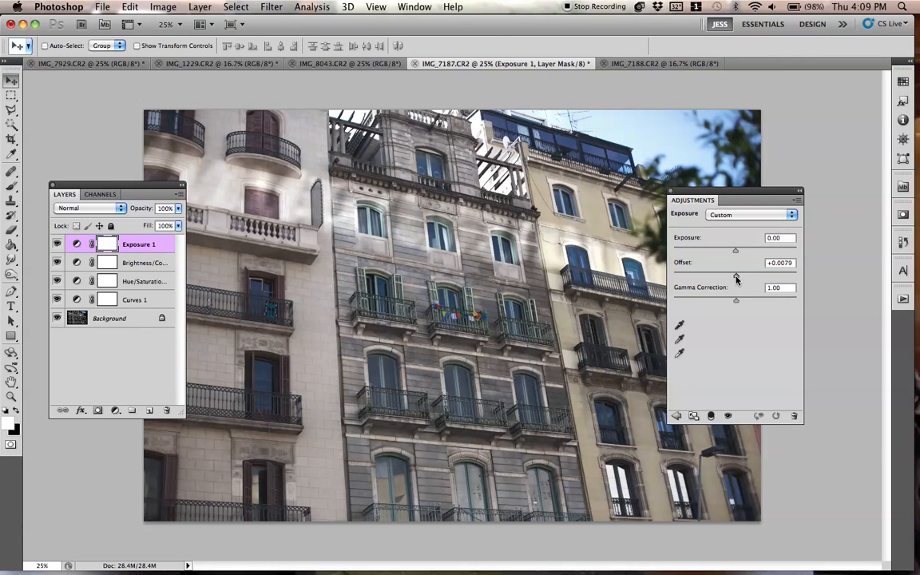
left_click_drag(735, 250, 737, 250)
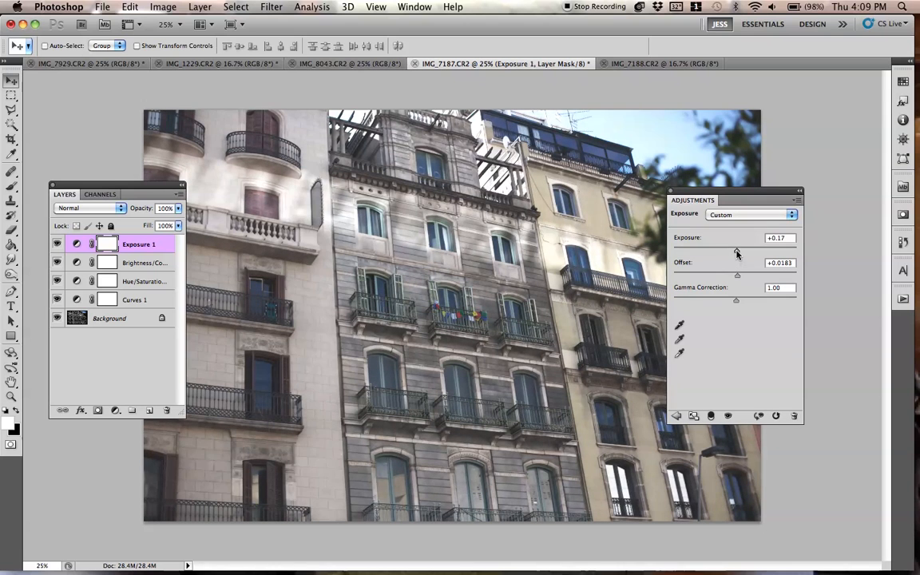
left_click_drag(737, 250, 742, 250)
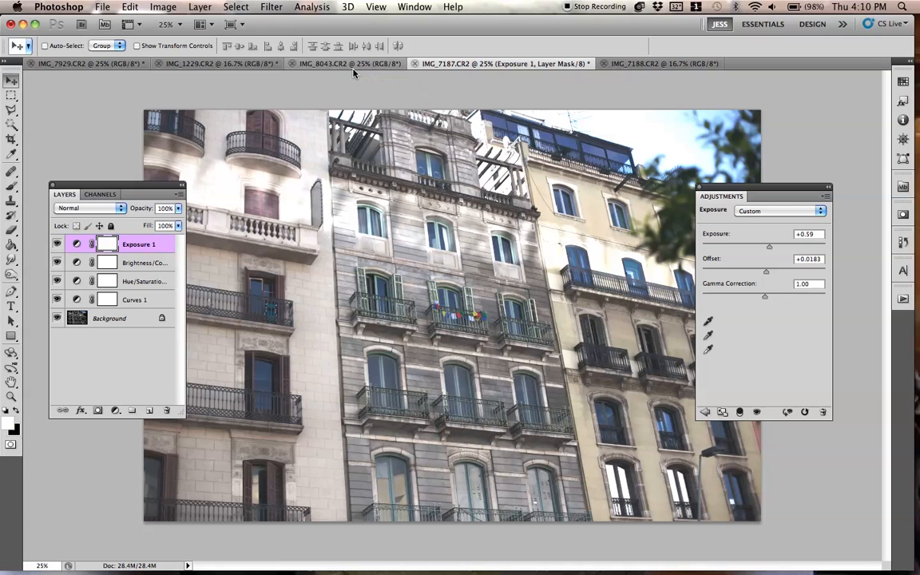
left_click(336, 63)
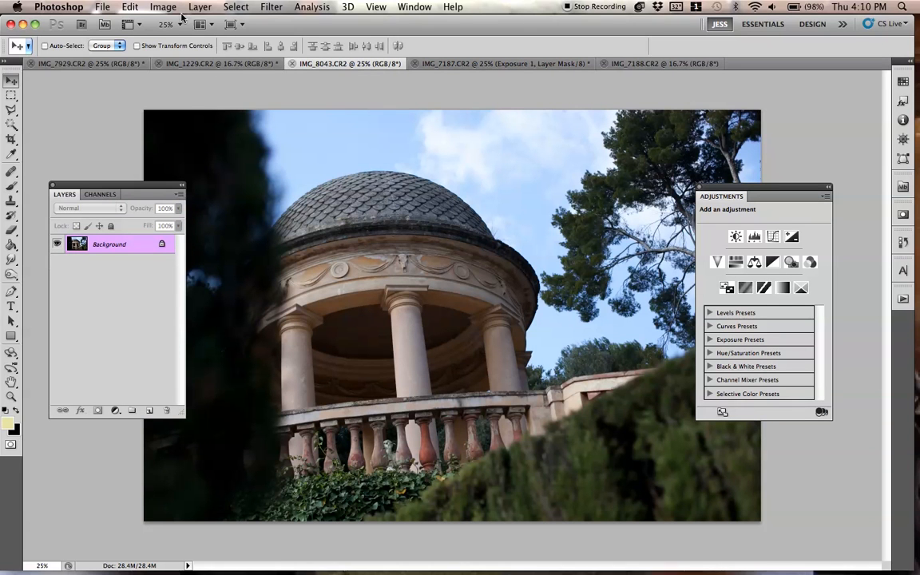
- On the portrait photo, add a Curves 1 layer lifting the blacks and brightening highlights
left_click(216, 63)
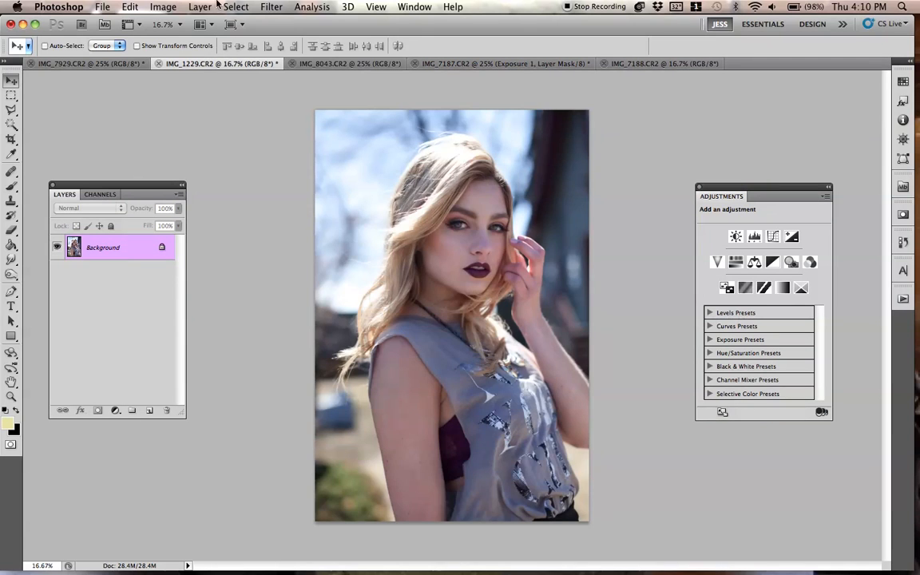
left_click(200, 6)
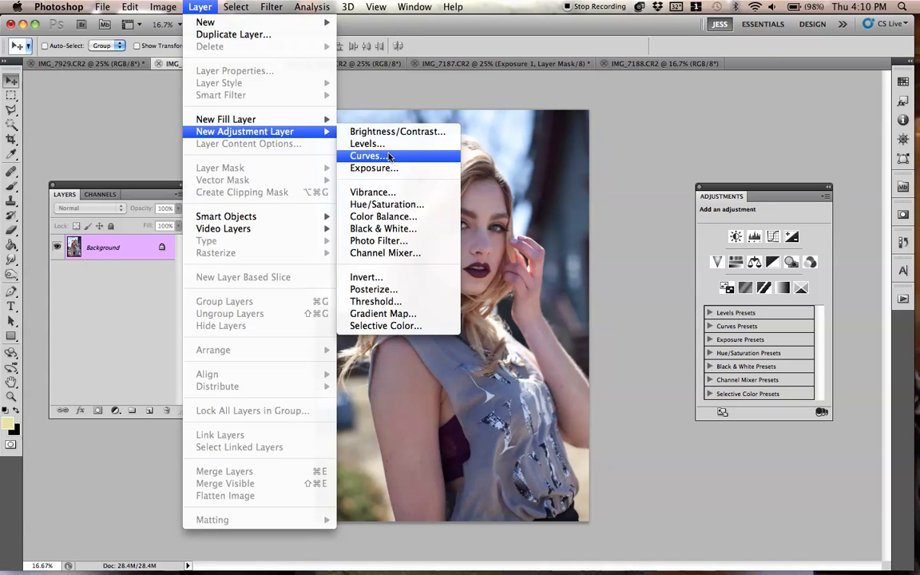
left_click(367, 155)
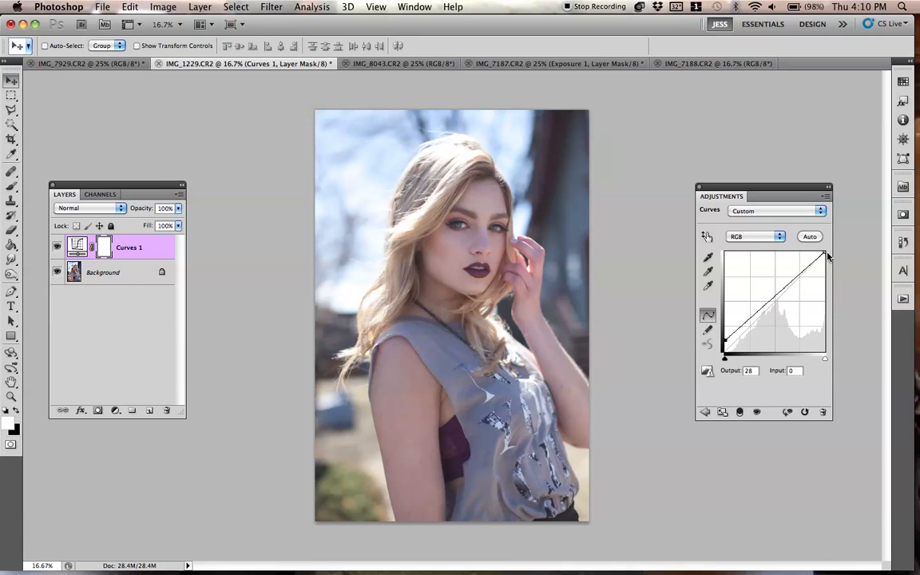
left_click_drag(826, 254, 821, 252)
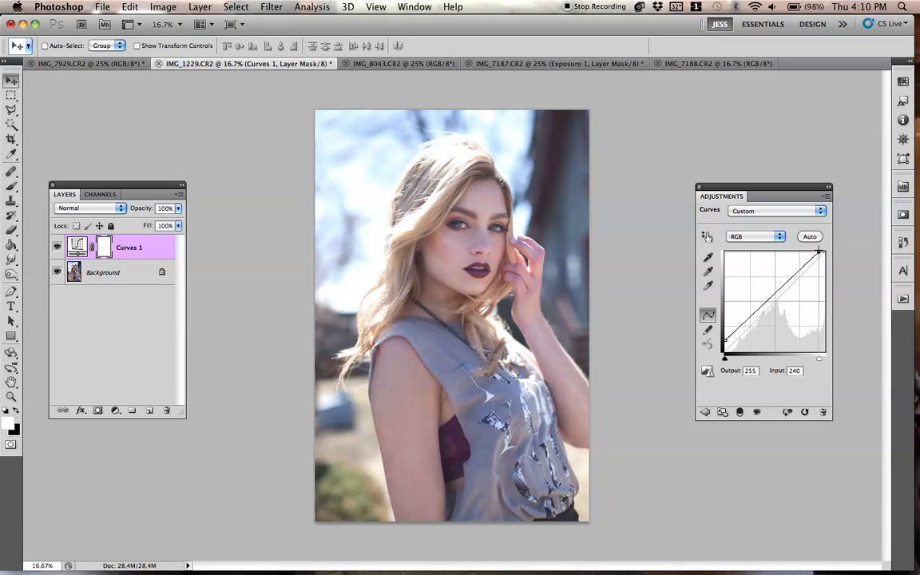
left_click(200, 7)
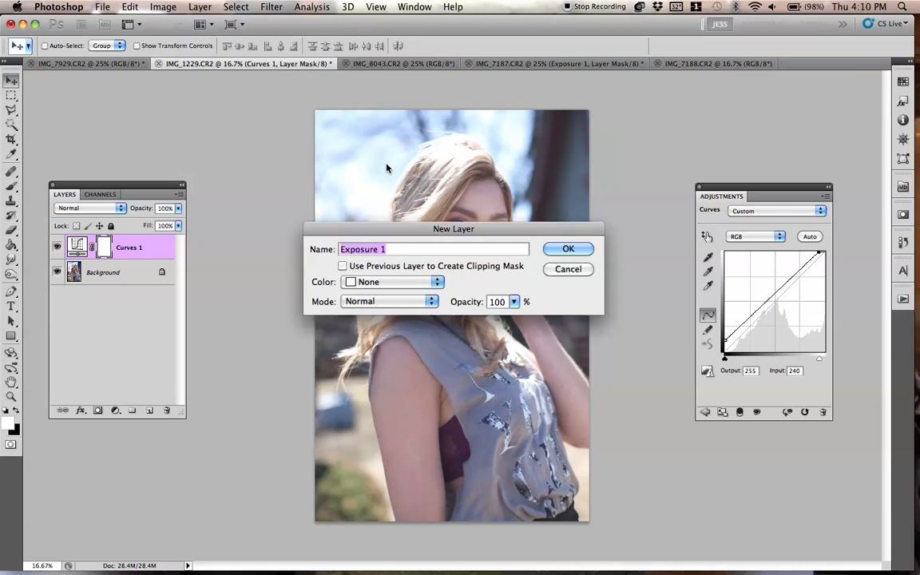
- Create the portrait's Exposure 1 layer at exposure +0.10, offset +0.0288, and add Brightness/Contrast
left_click(568, 248)
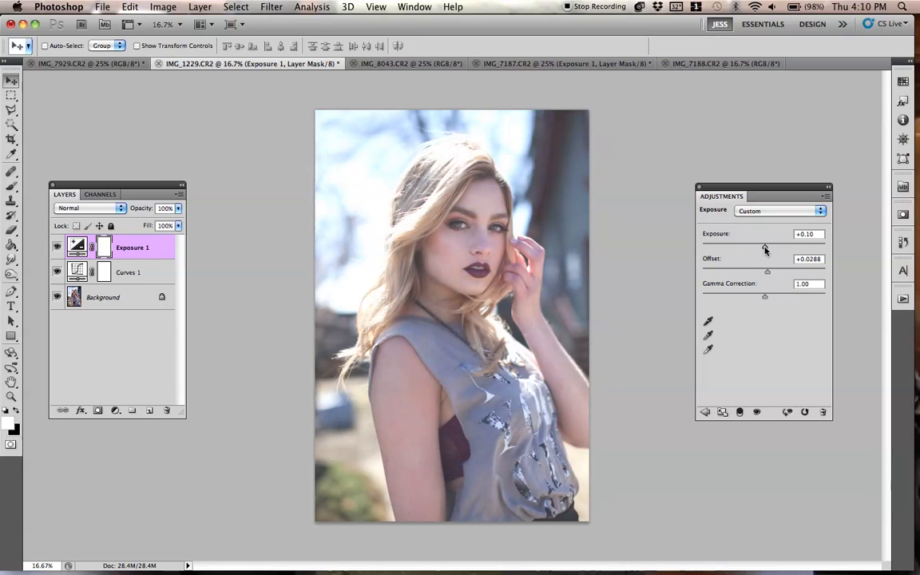
left_click(200, 7)
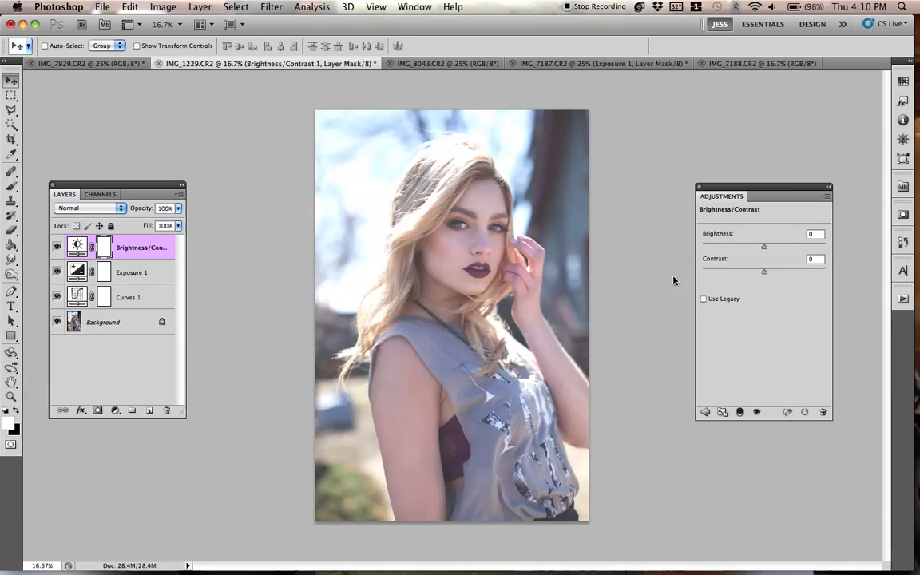
- Set the portrait's contrast to 11 and brightness to 10, then return to the building photo
left_click_drag(764, 272, 770, 272)
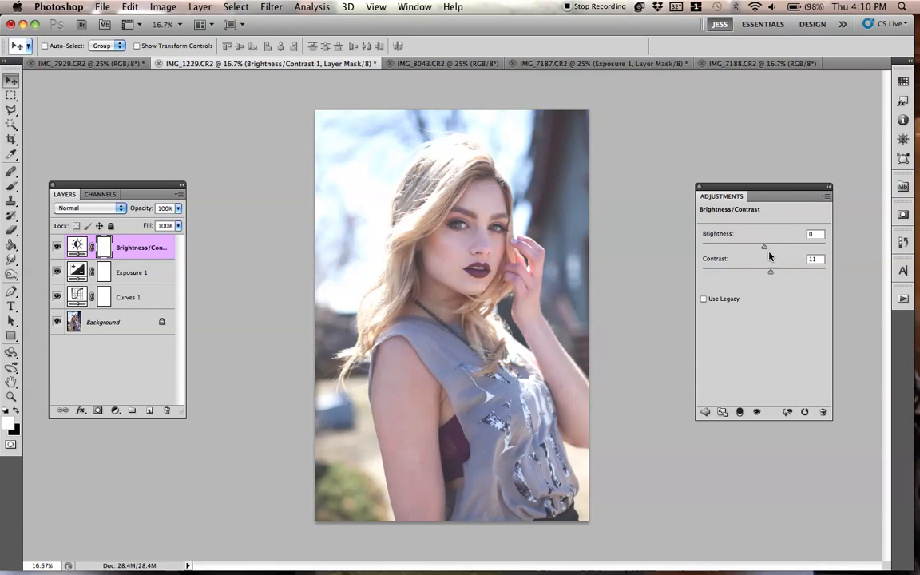
left_click_drag(765, 246, 771, 246)
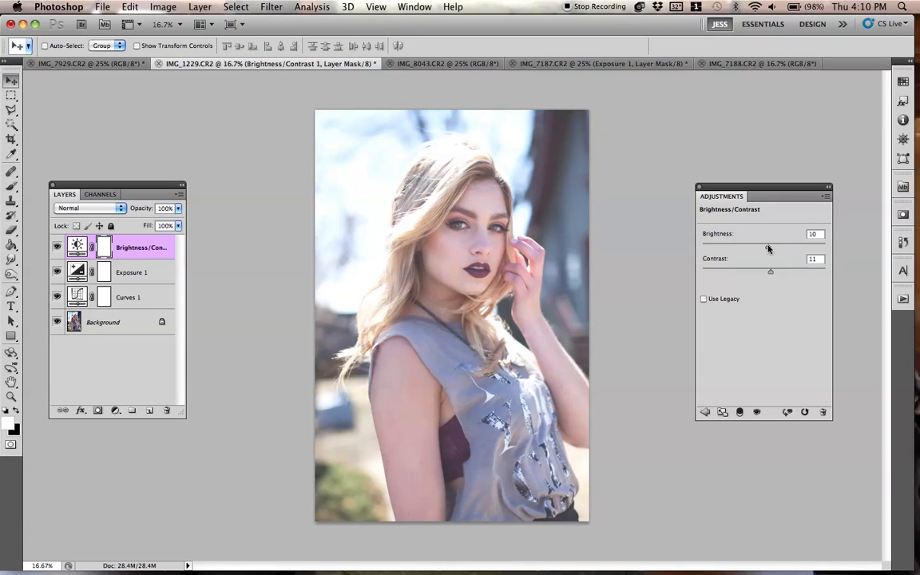
left_click(129, 297)
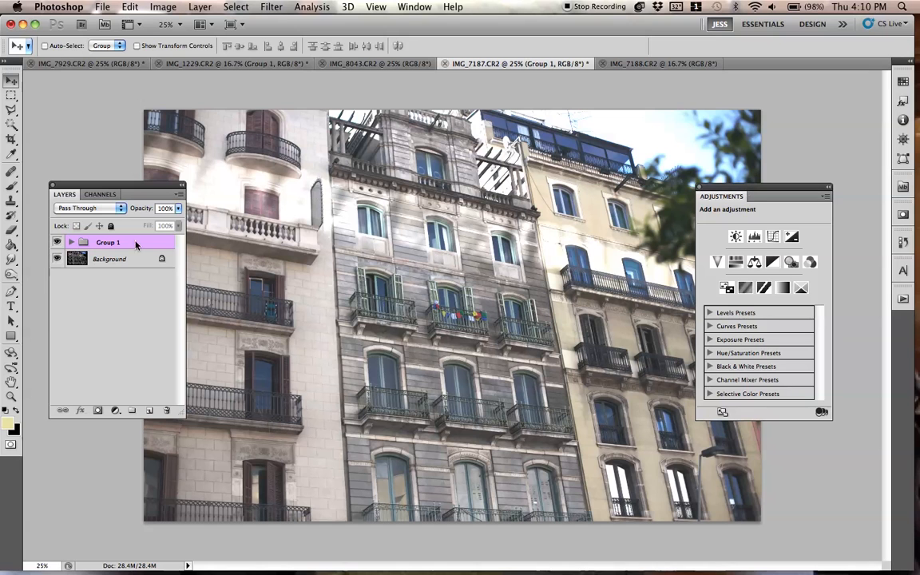
- Expand Group 1 to list its four adjustment layers and shift the Adjustments panel right
left_click(70, 242)
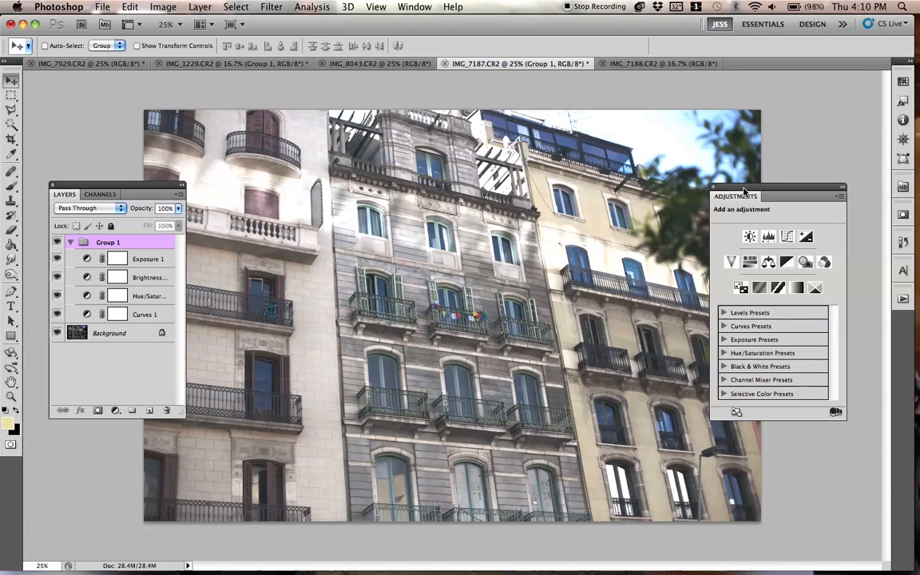
left_click_drag(743, 190, 755, 197)
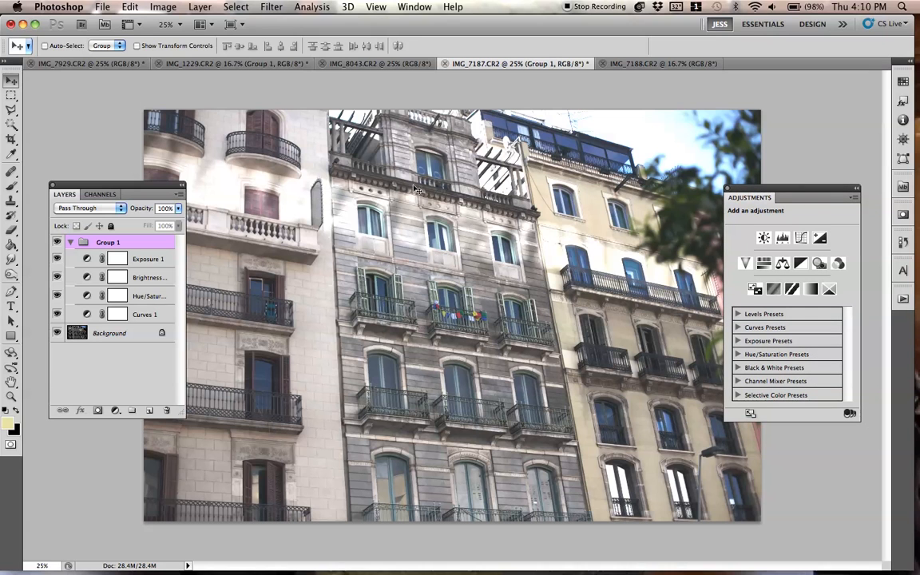
mouse_move(627, 149)
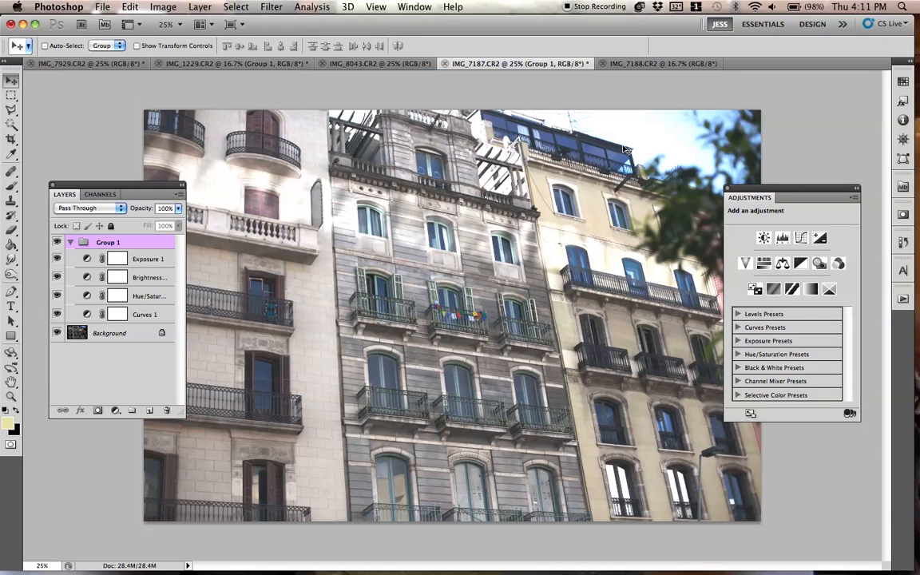